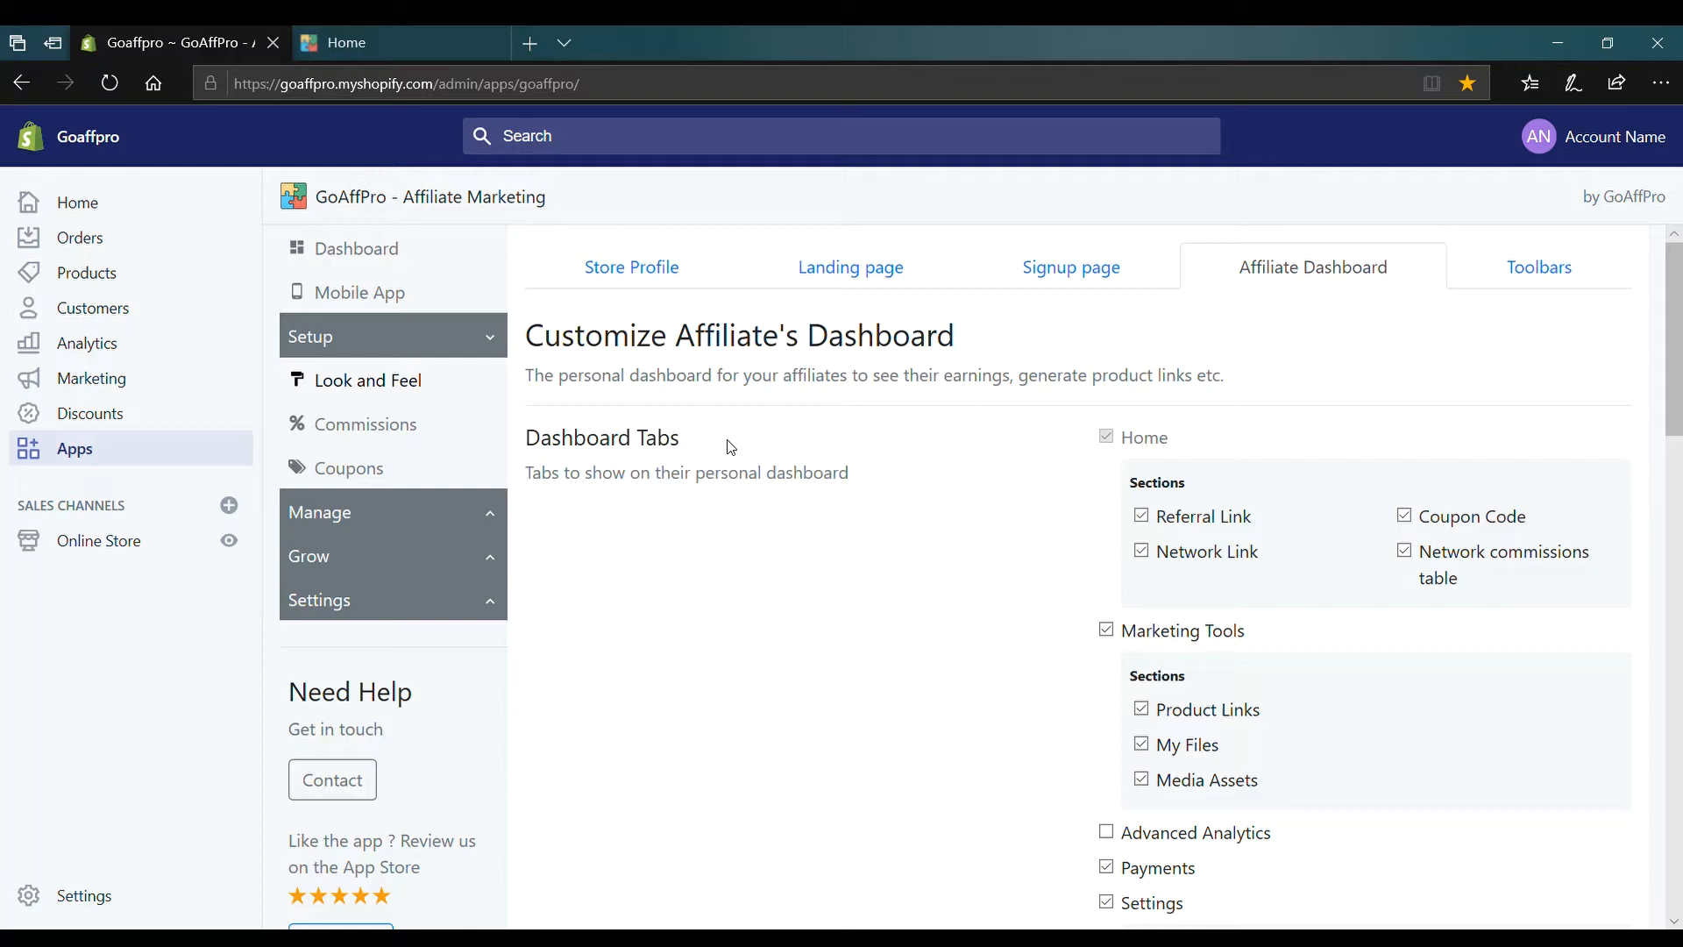
# - Switch to the affiliate portal tab to review its Home, Marketing Tools, Payments and Settings sections
pyautogui.click(387, 42)
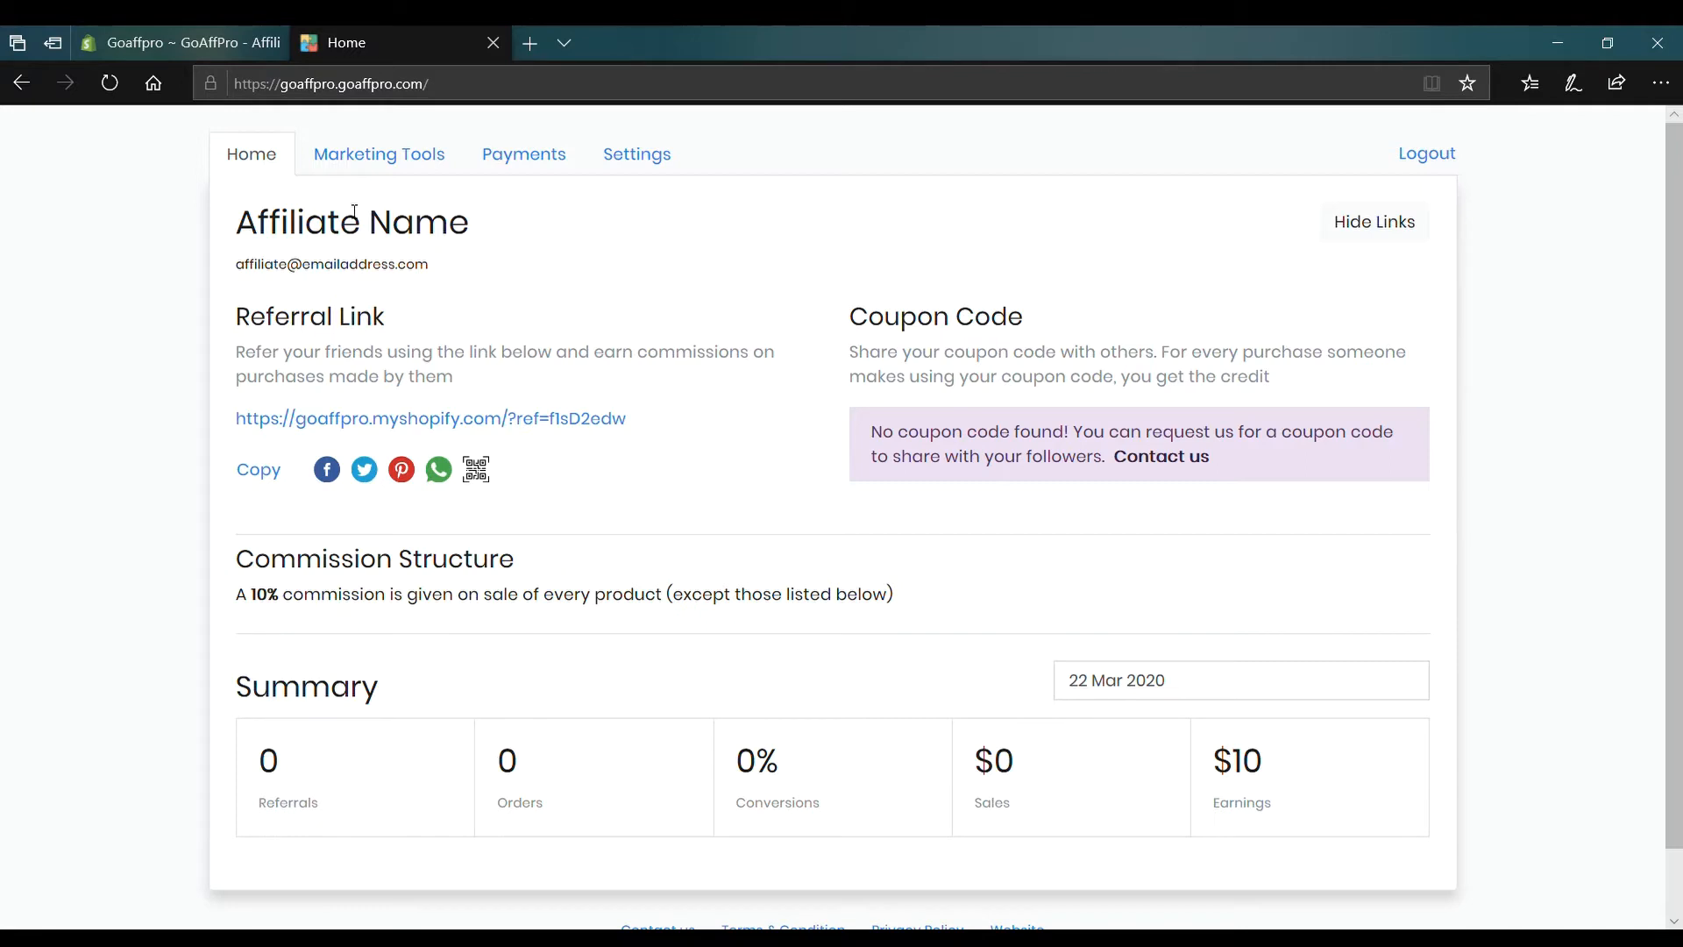
pyautogui.moveTo(379, 153)
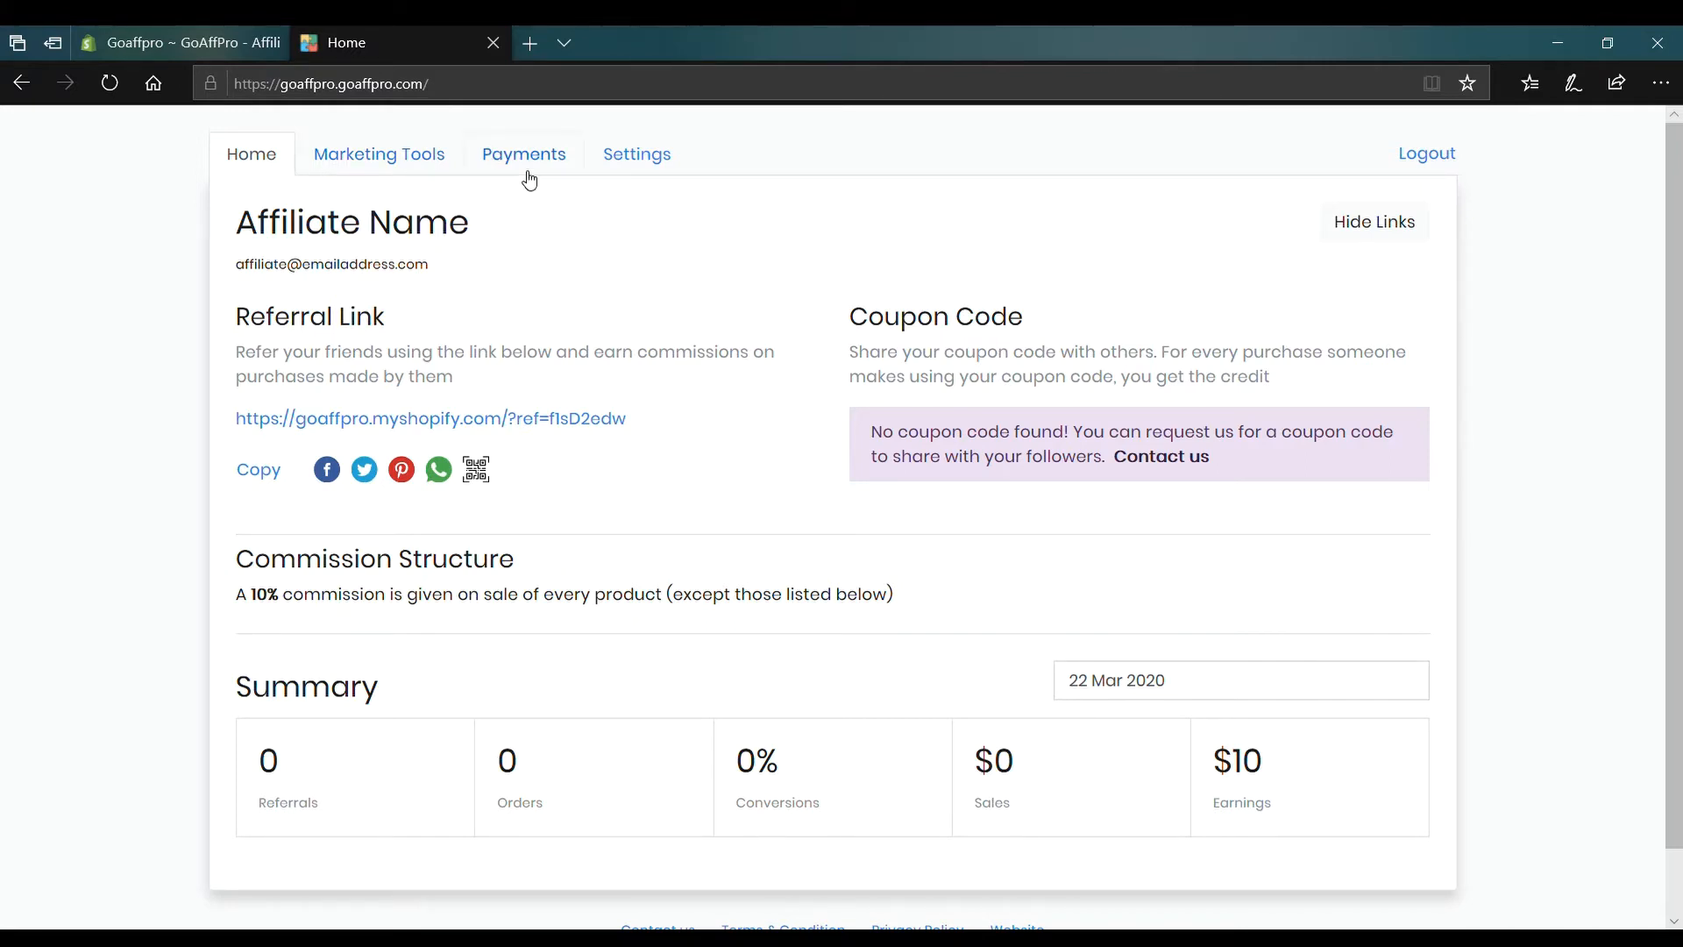
pyautogui.moveTo(568, 204)
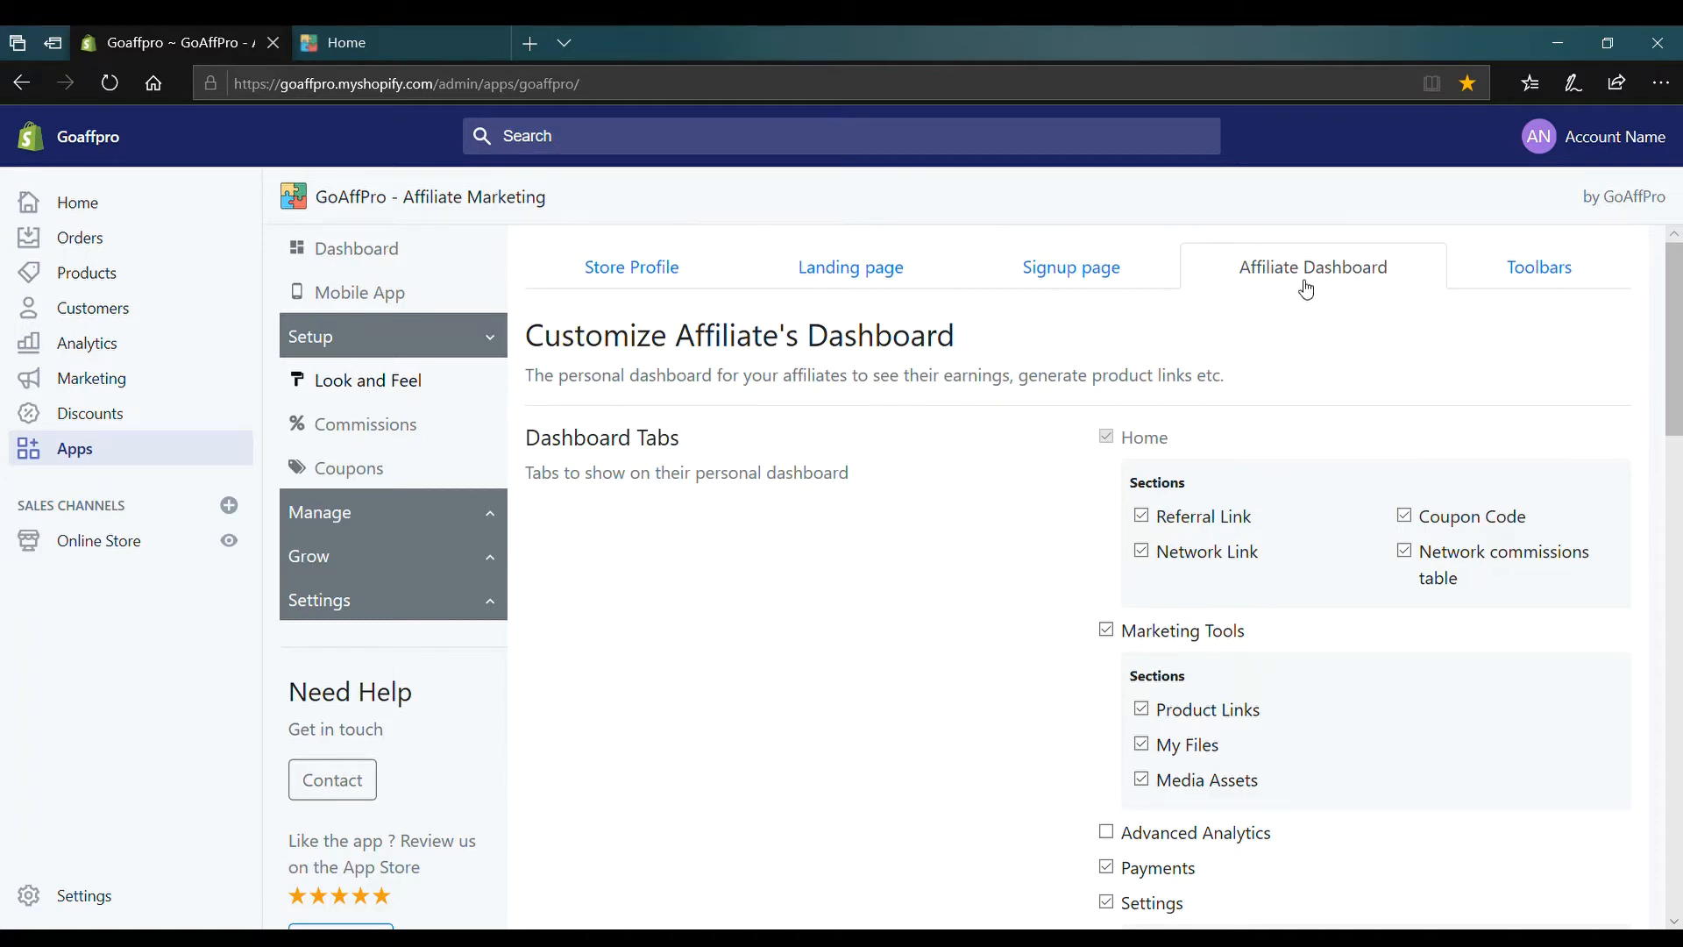
pyautogui.moveTo(1314, 287)
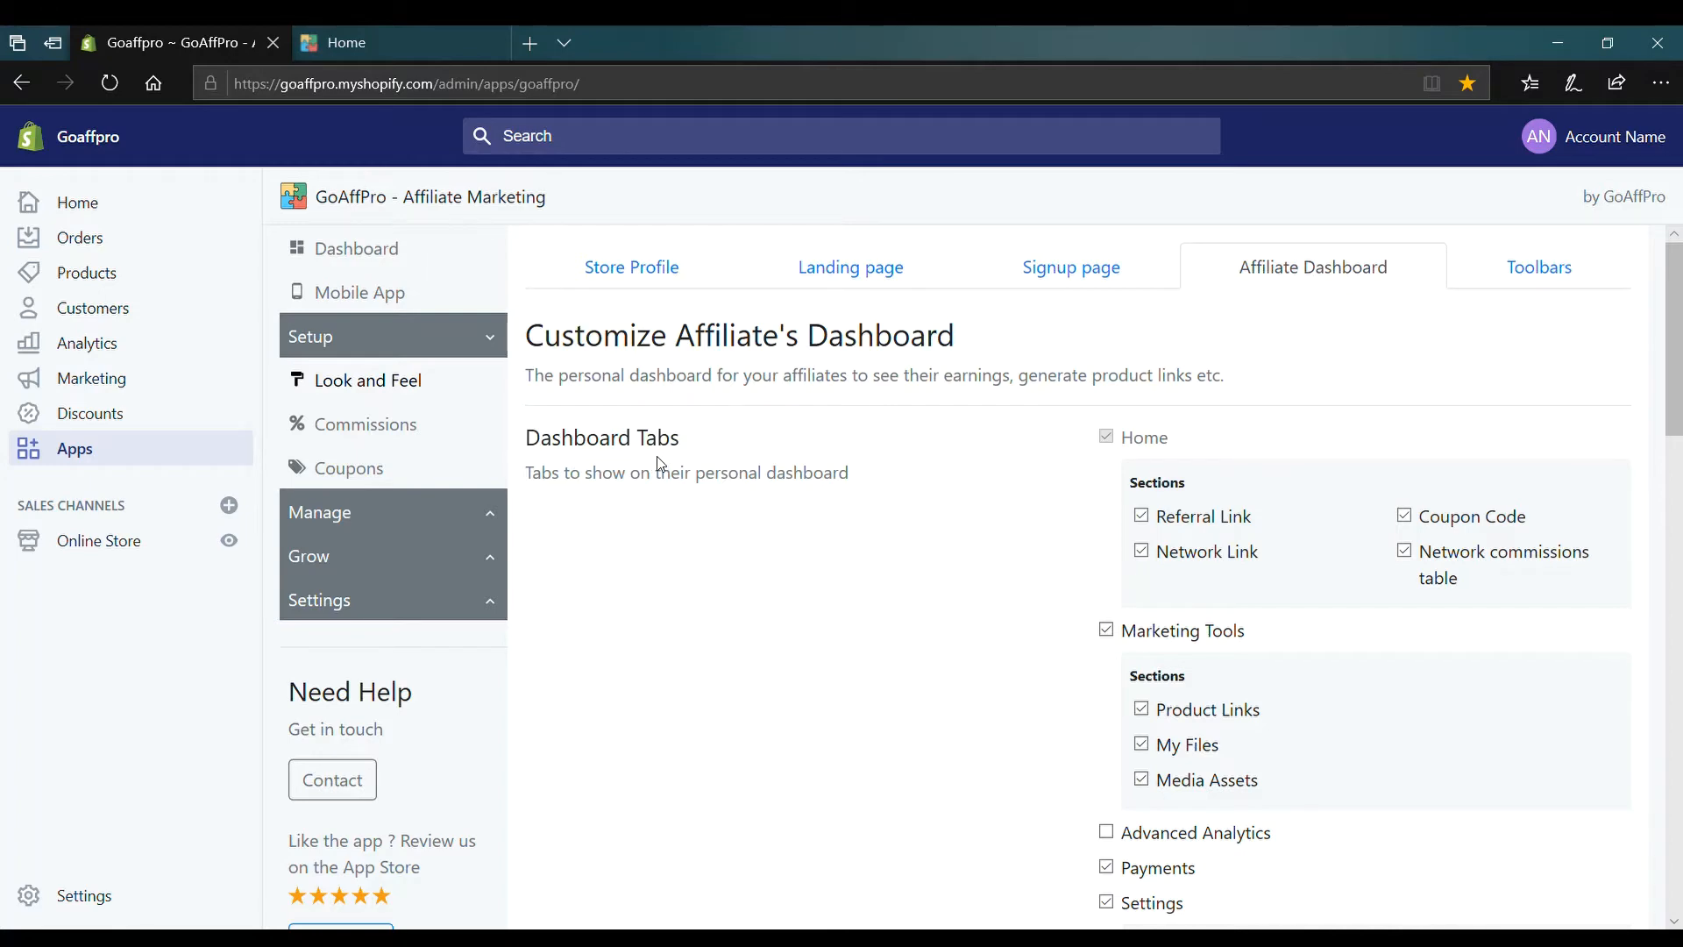
# - Scroll the Dashboard Tabs list and tick the Advanced Analytics checkbox
pyautogui.scroll(-3)
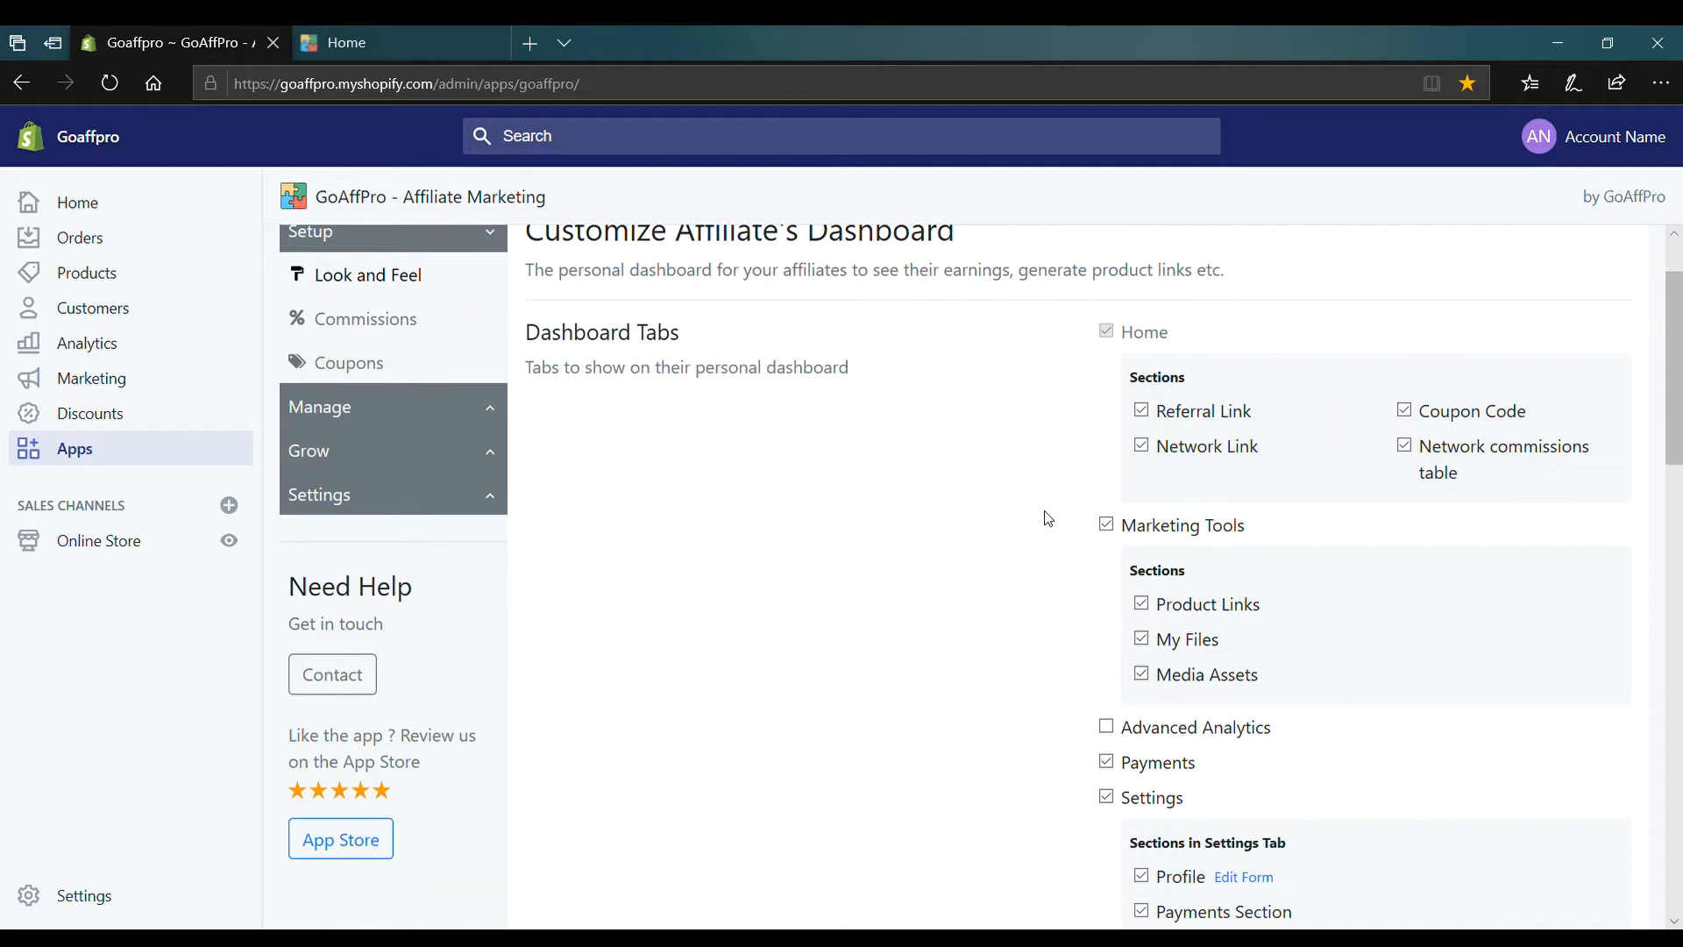
pyautogui.scroll(-3)
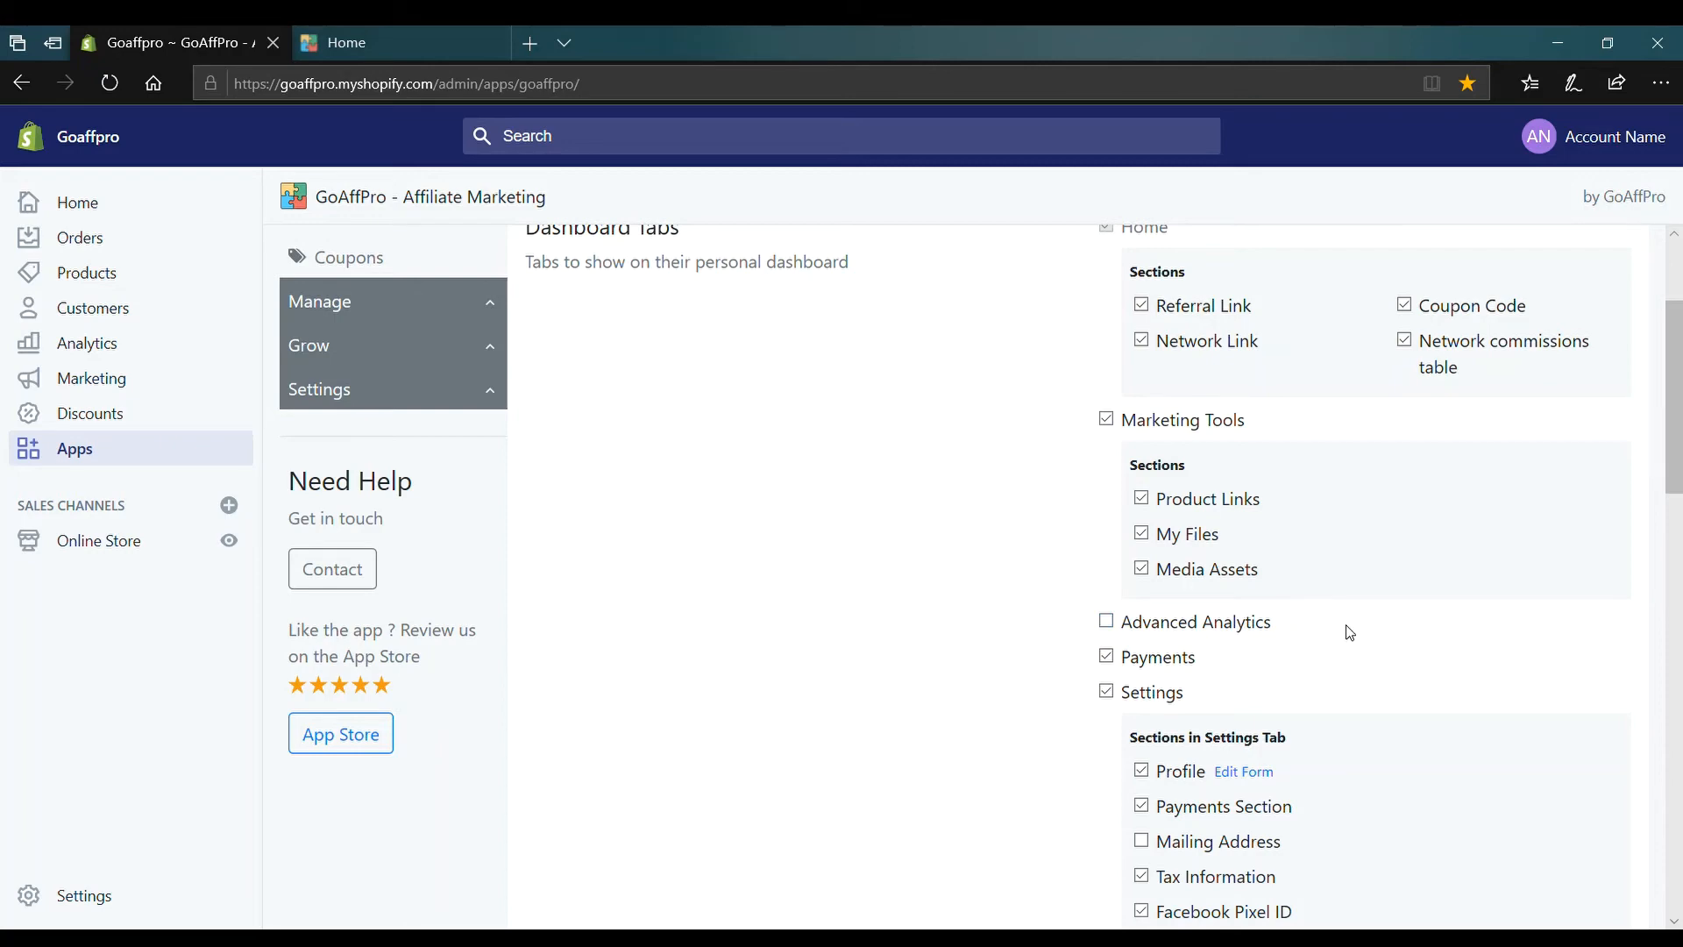
pyautogui.scroll(-3)
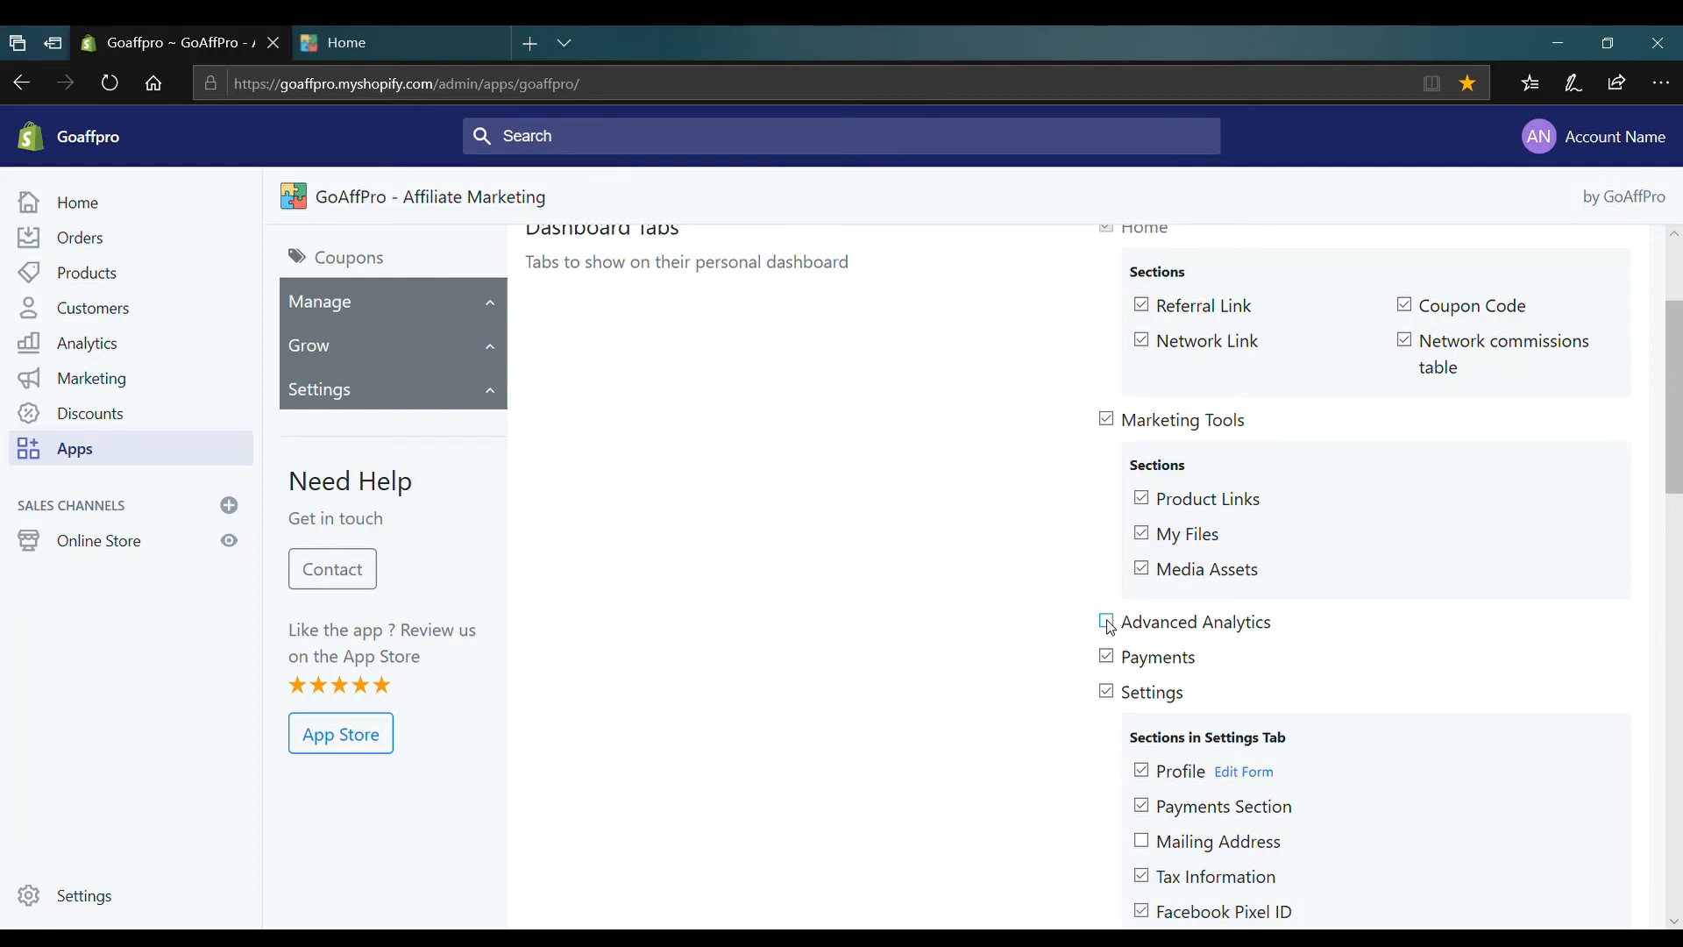
pyautogui.click(1105, 621)
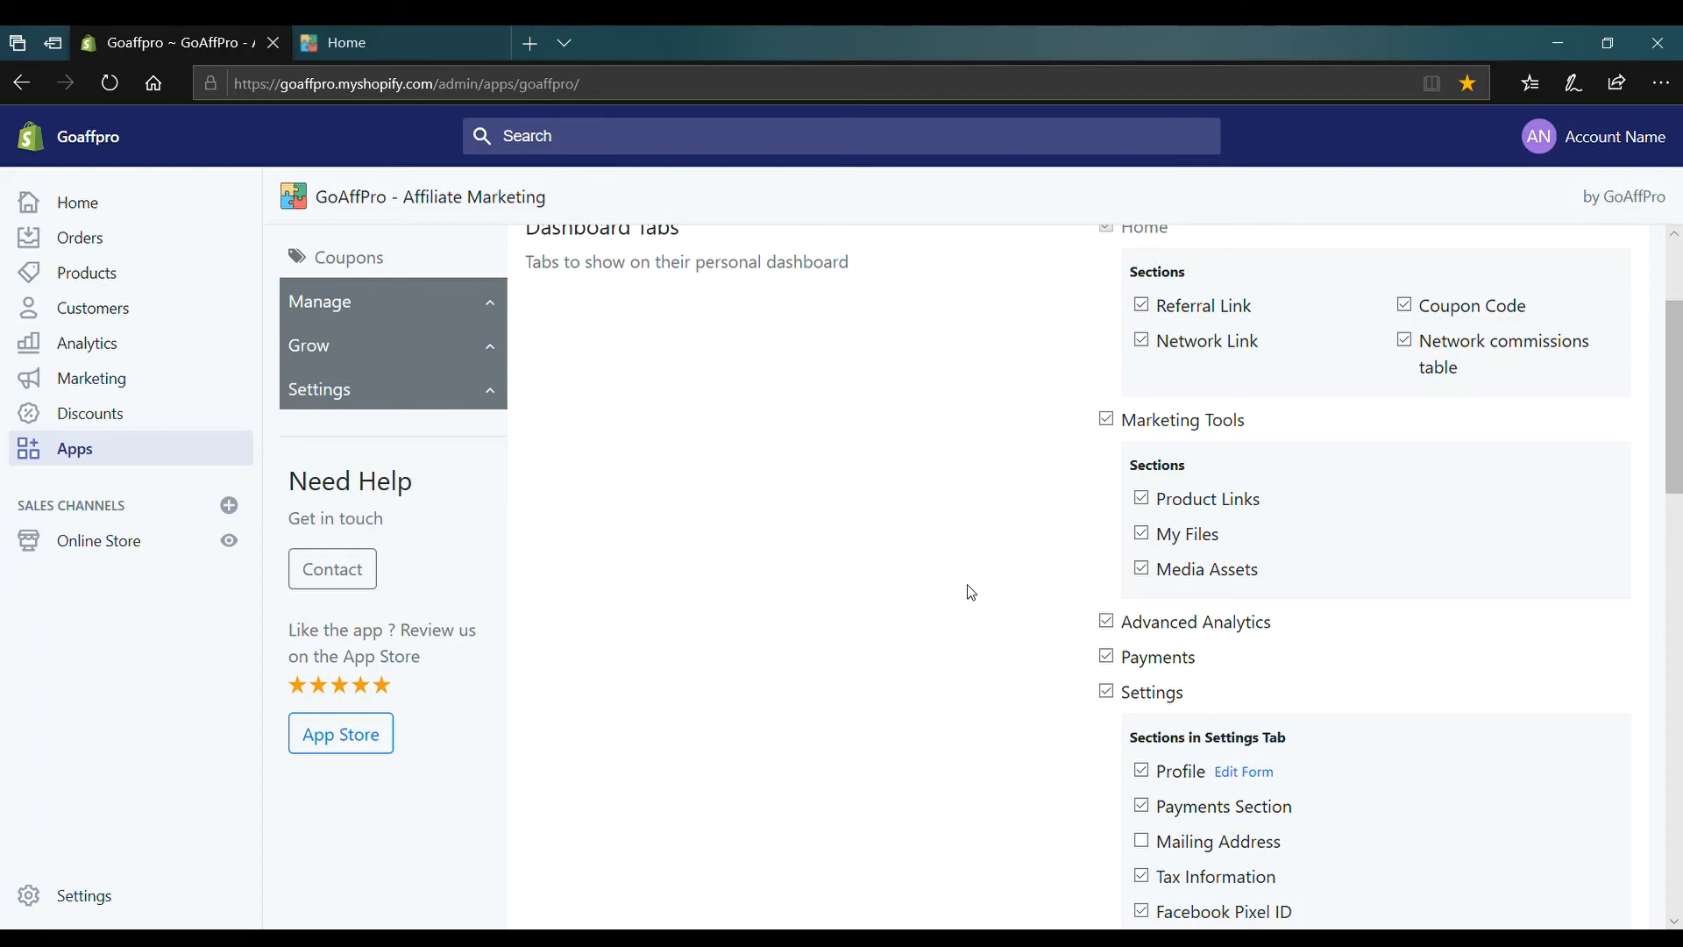
# - Return to the affiliate portal and open the new Analytics section showing zero visits and orders
pyautogui.click(386, 43)
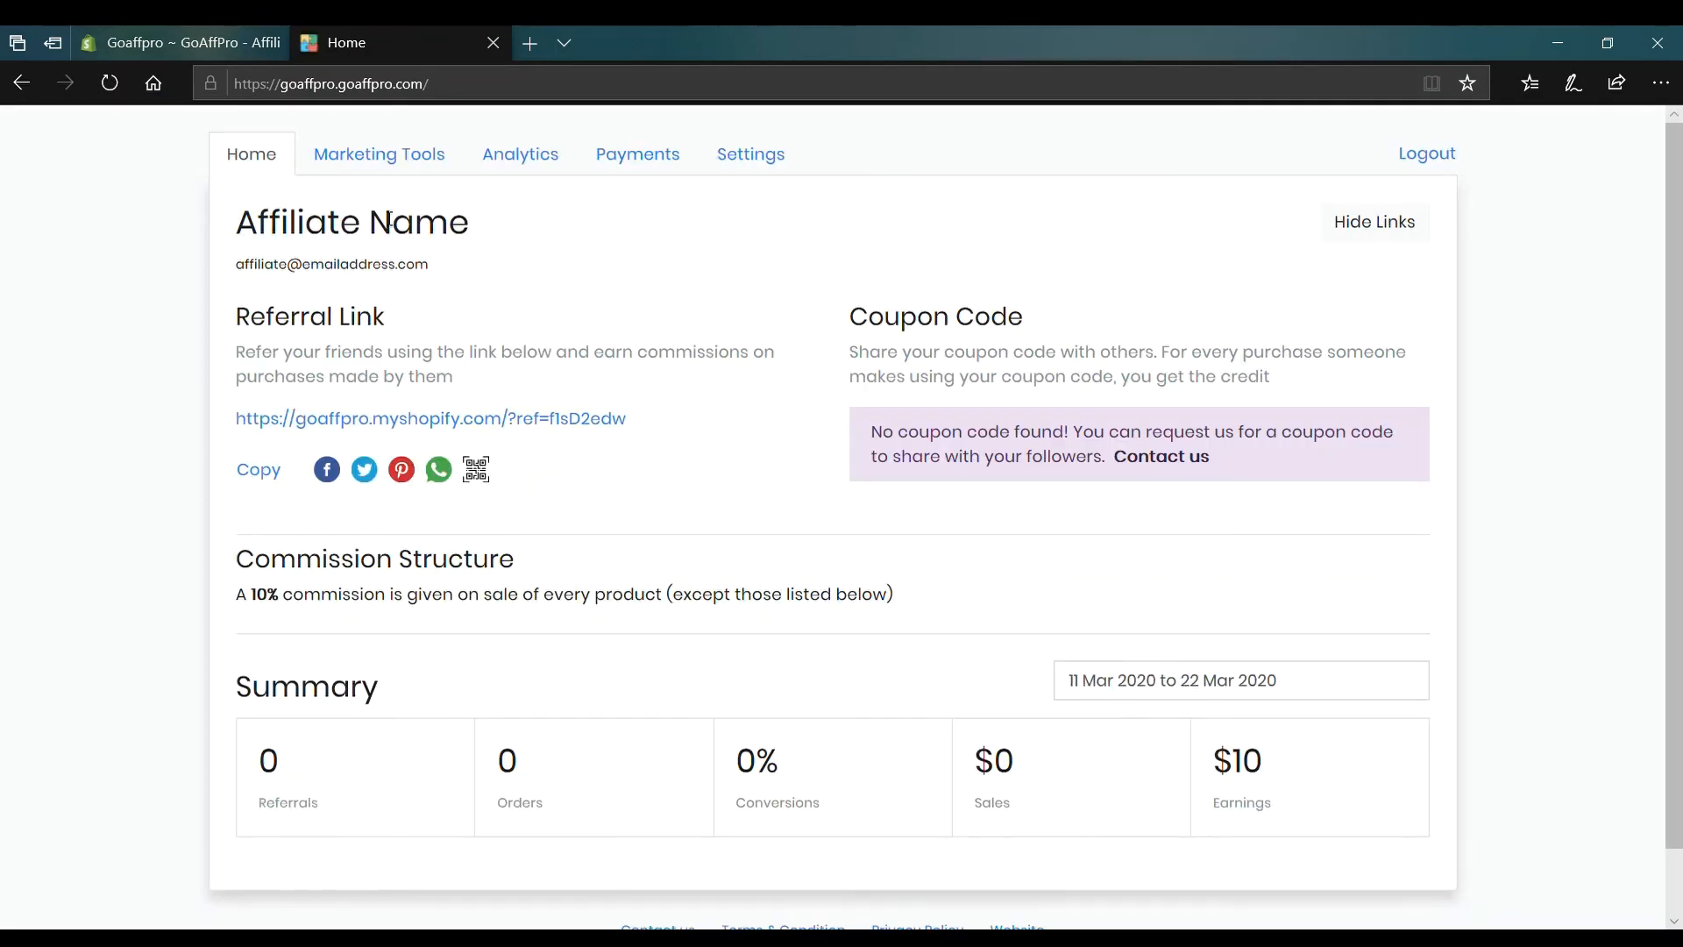
pyautogui.click(519, 153)
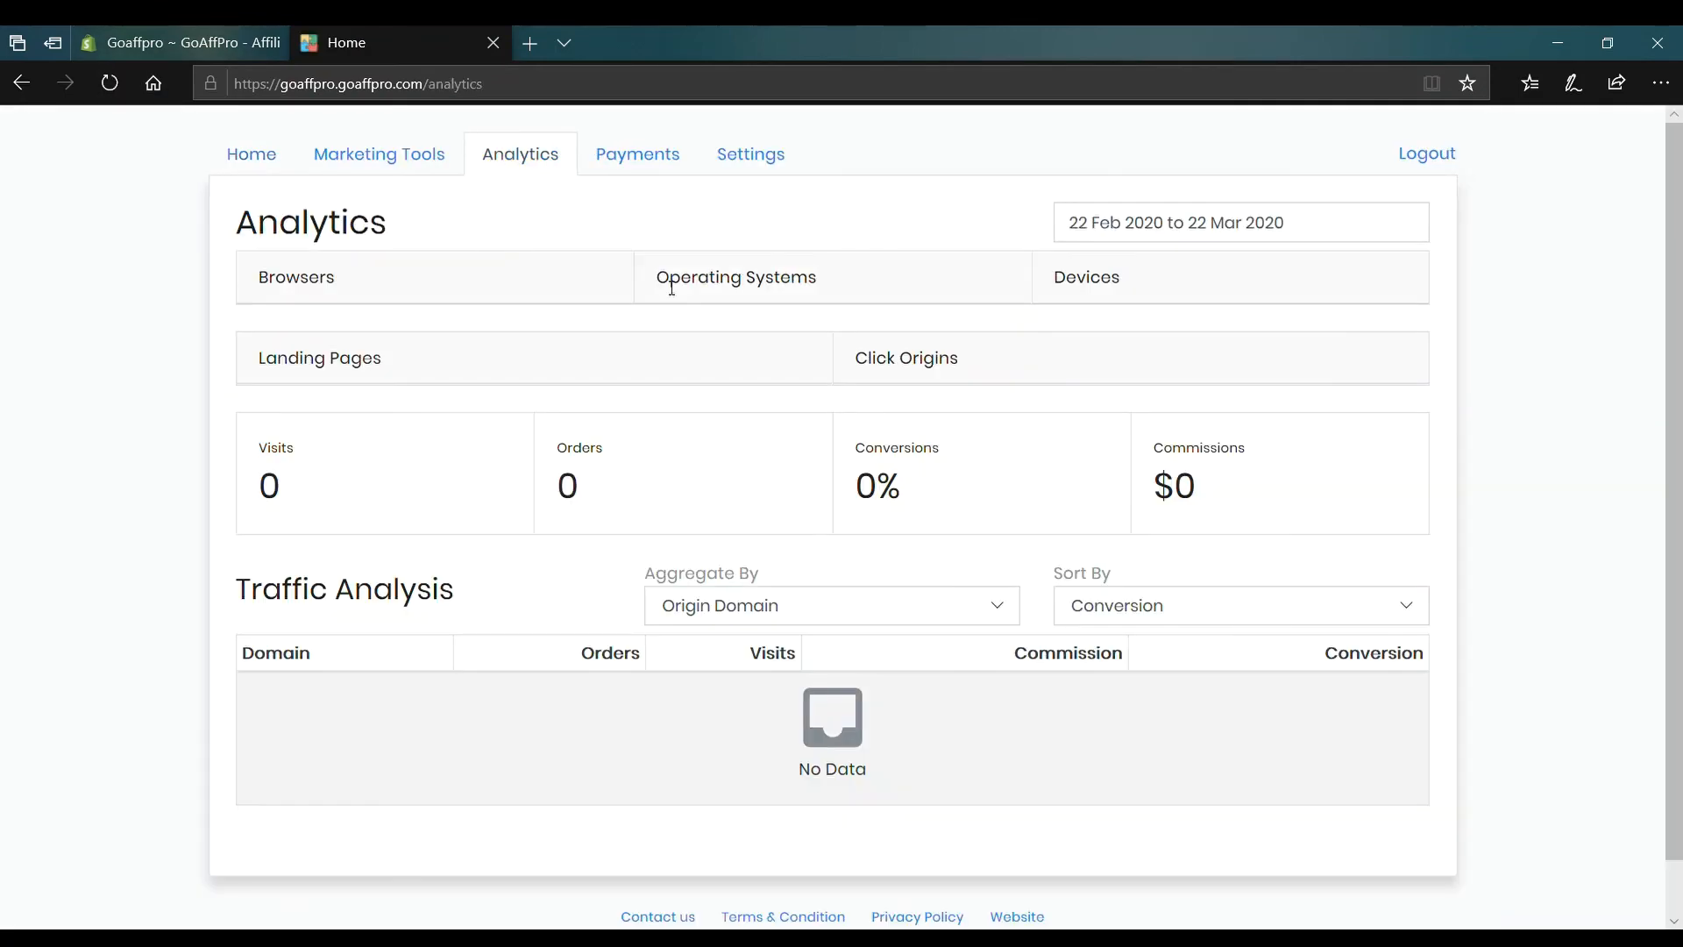
pyautogui.moveTo(1144, 350)
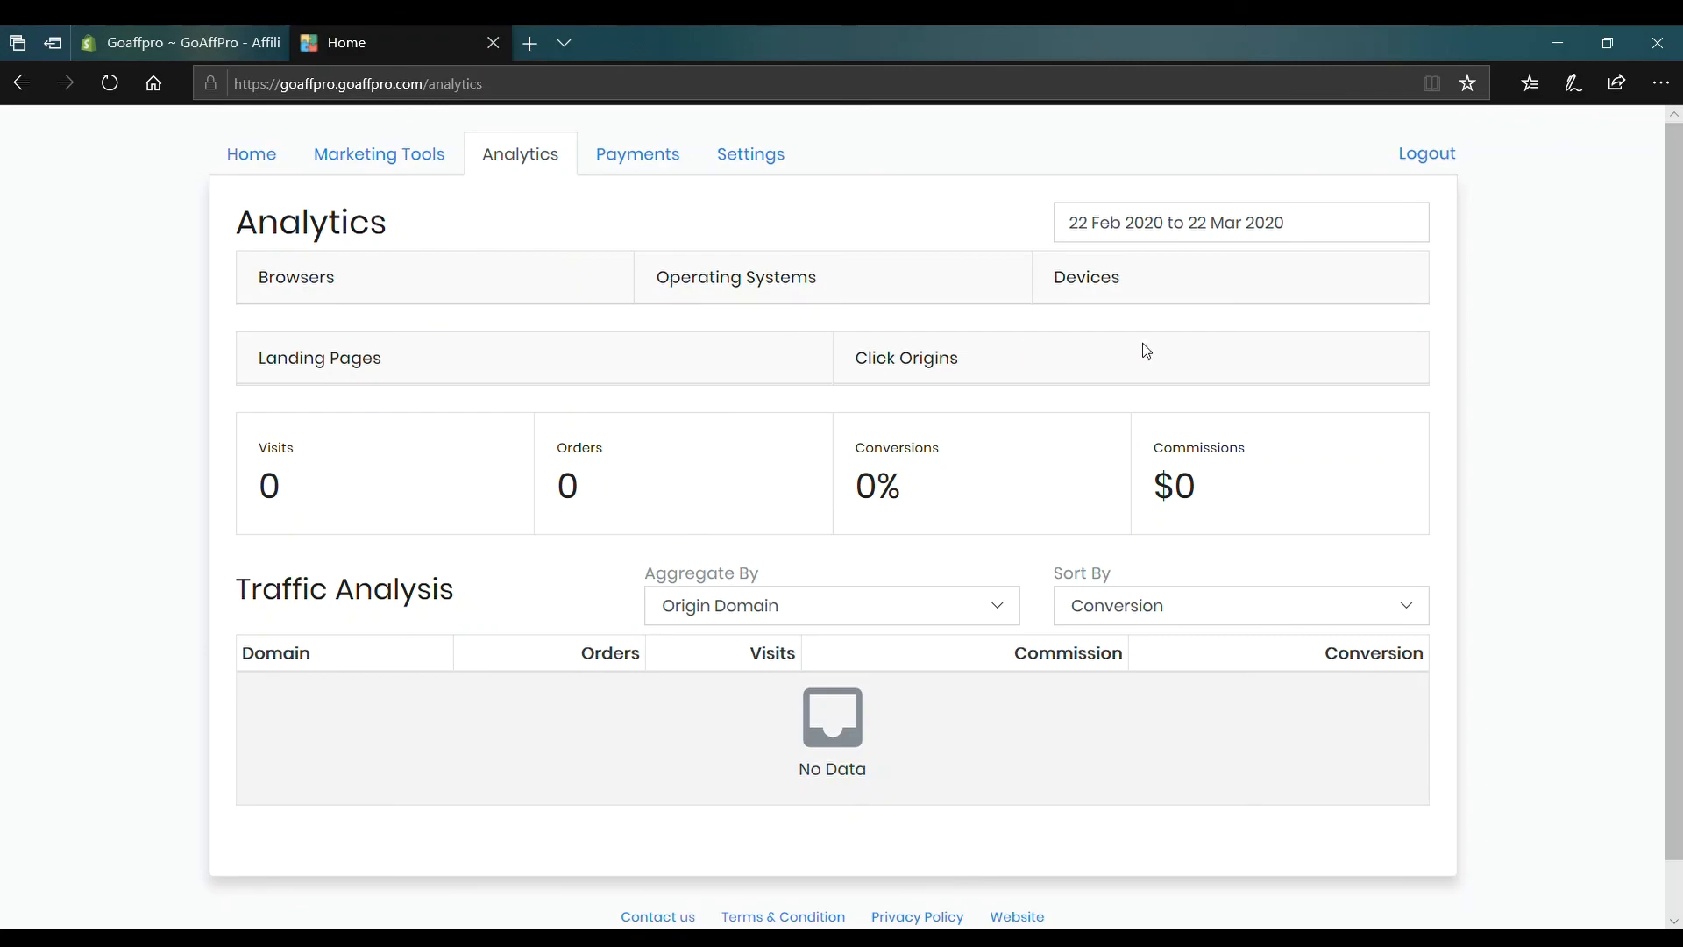